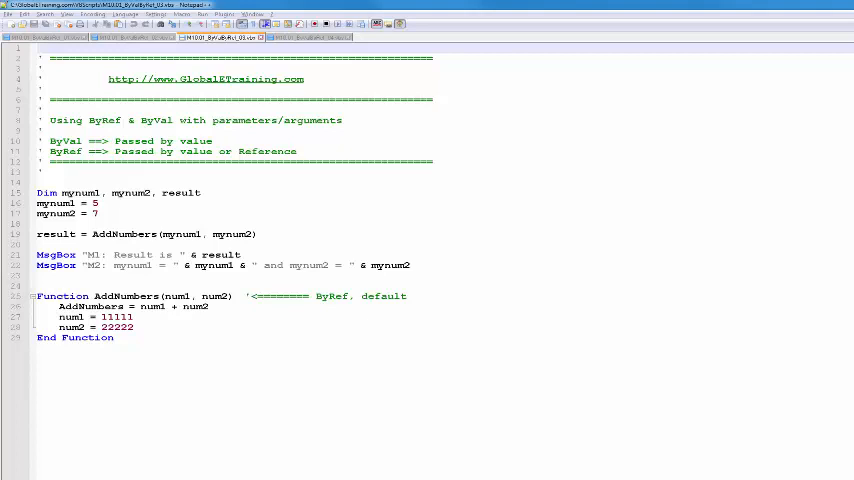
mouse_move(820, 364)
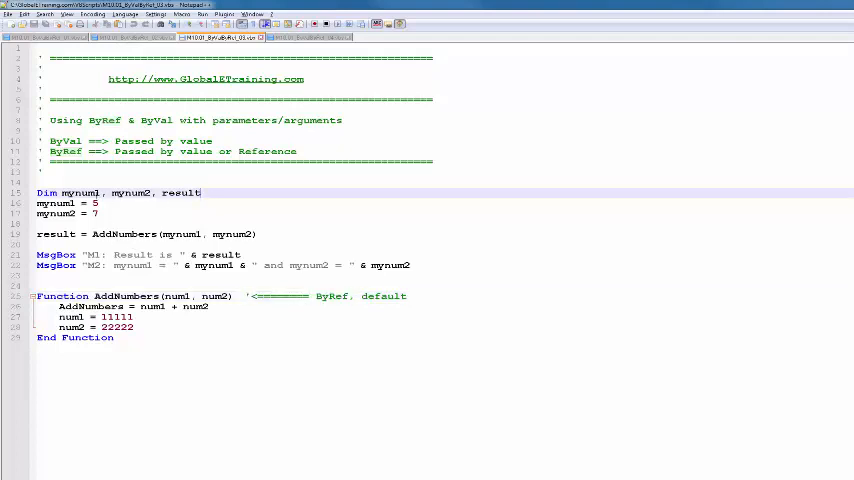
Step: Run the AddNumbers script and dismiss the 'M1: Result is 12' message to reach M2
double_click(130, 192)
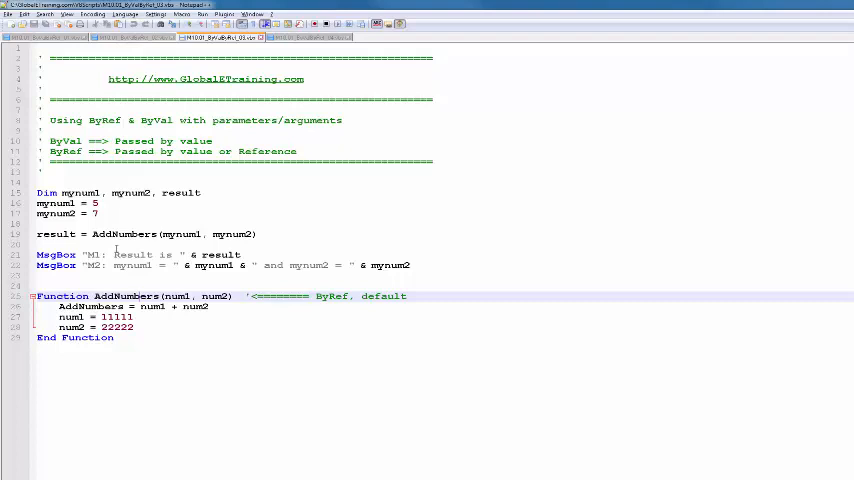
mouse_move(632, 172)
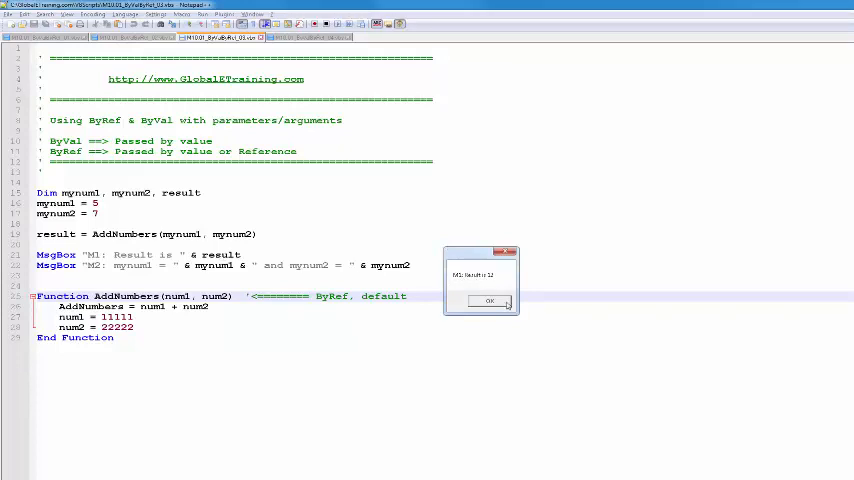
click(488, 300)
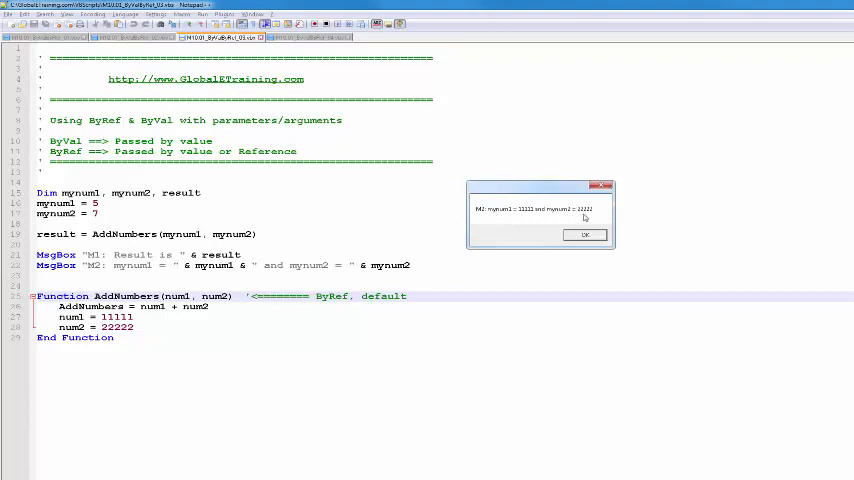
mouse_move(484, 224)
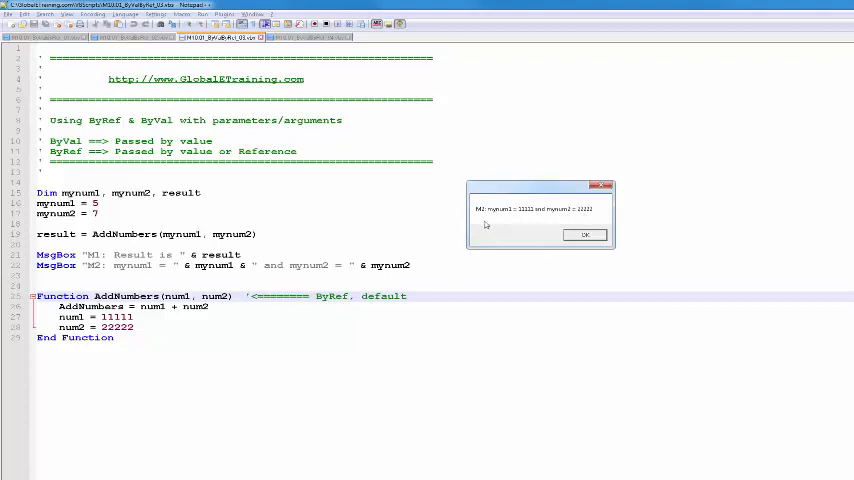
mouse_move(516, 228)
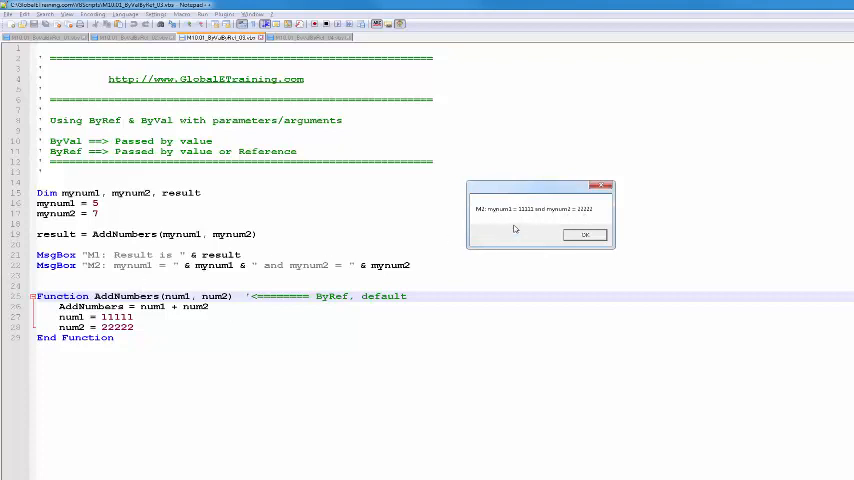
mouse_move(496, 216)
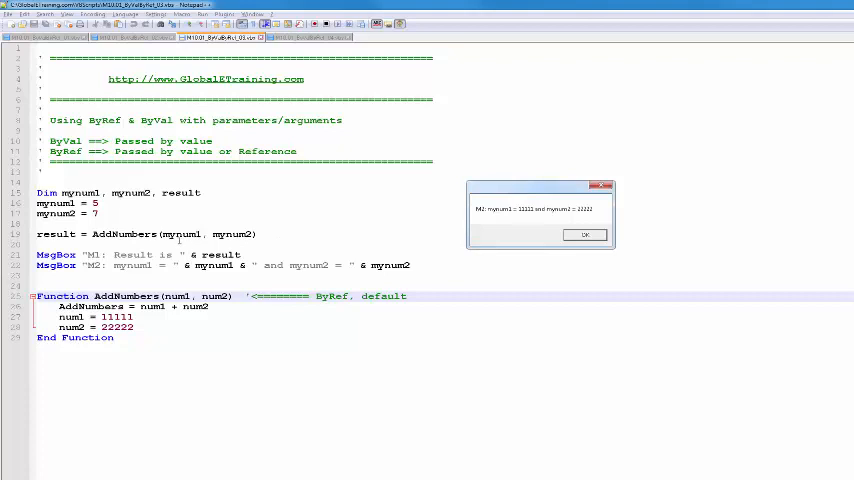
Step: Dismiss the M2 message and select the value 22222 assigned to num2
click(584, 236)
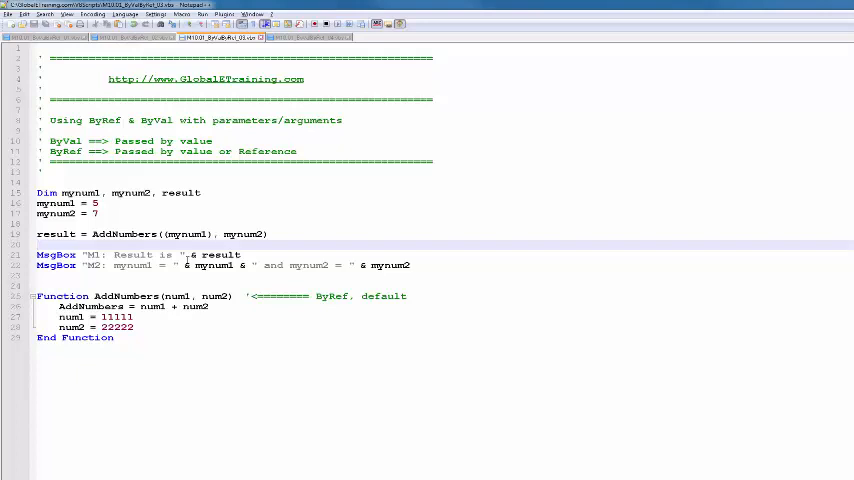
mouse_move(174, 292)
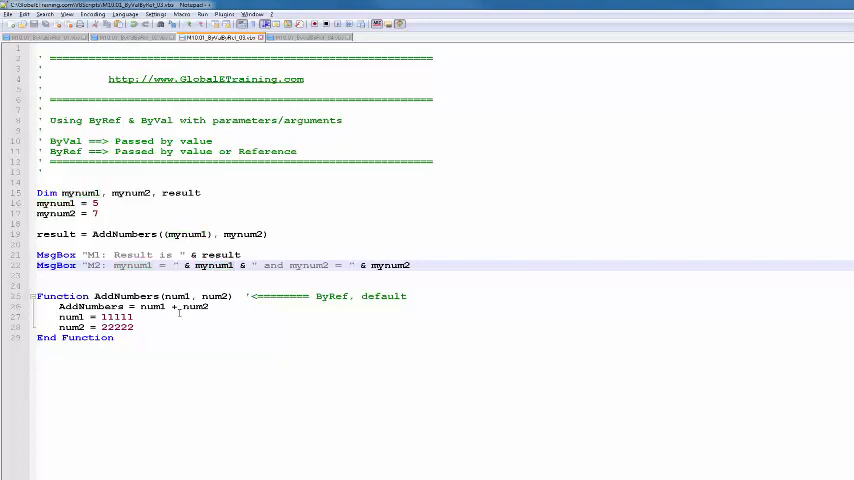
double_click(116, 328)
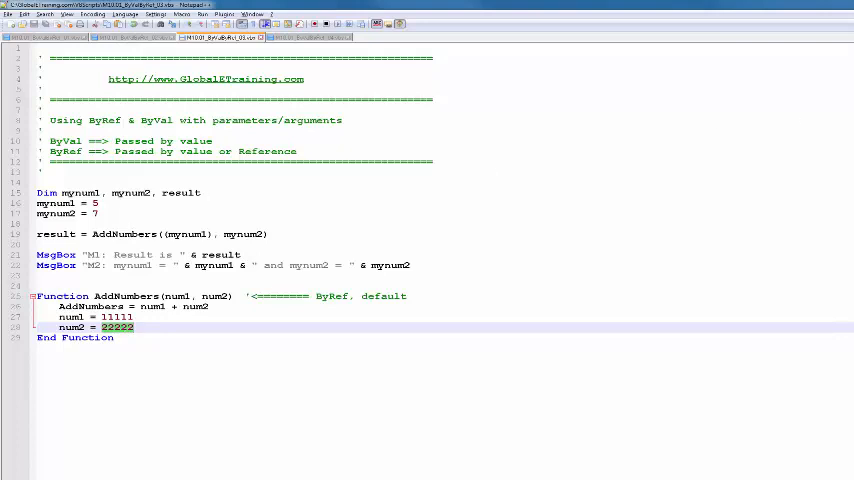
mouse_move(534, 174)
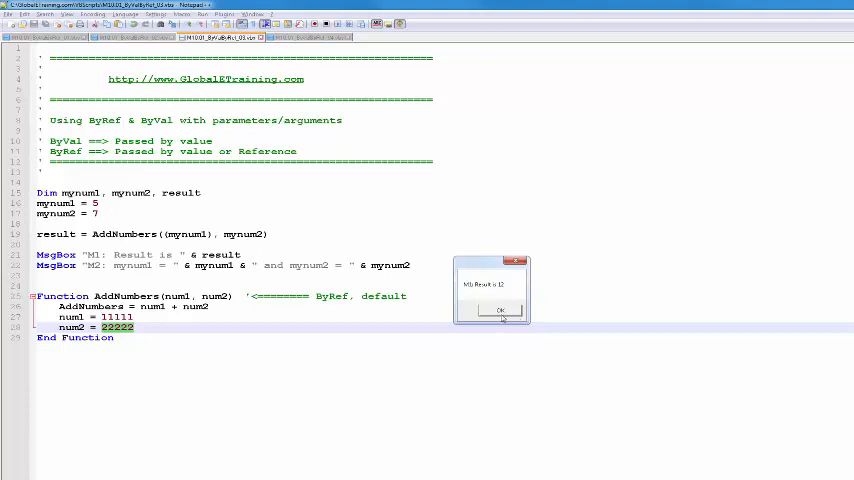
Step: Dismiss the first result message so M2 shows mynum1 and mynum2 after the call
click(500, 308)
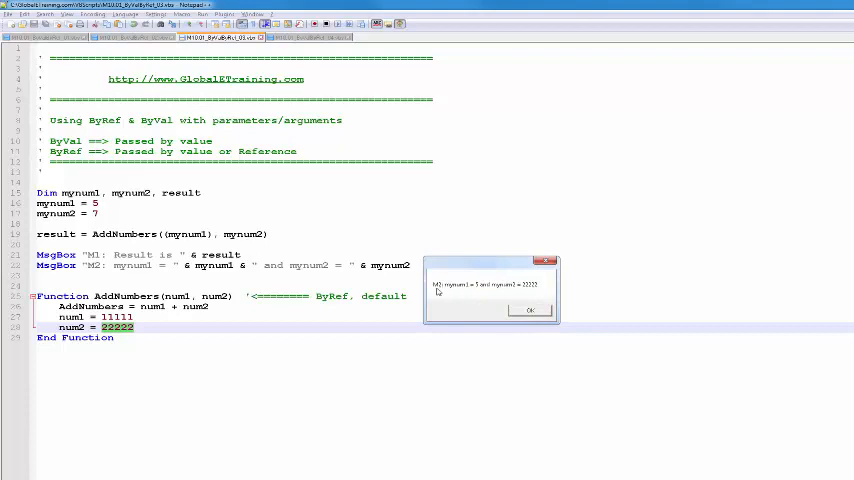
mouse_move(474, 292)
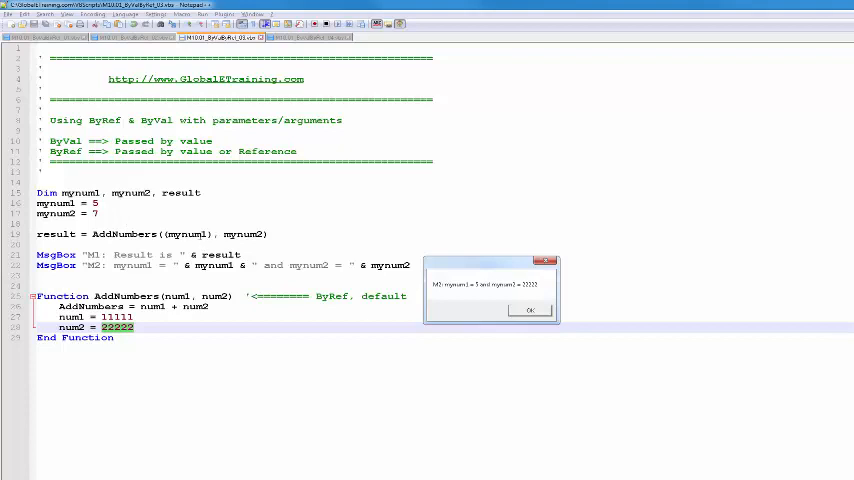
mouse_move(528, 292)
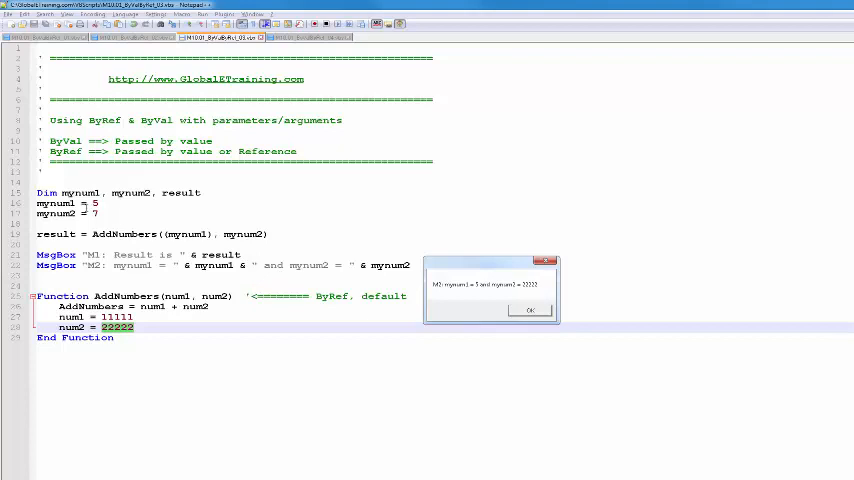
mouse_move(334, 372)
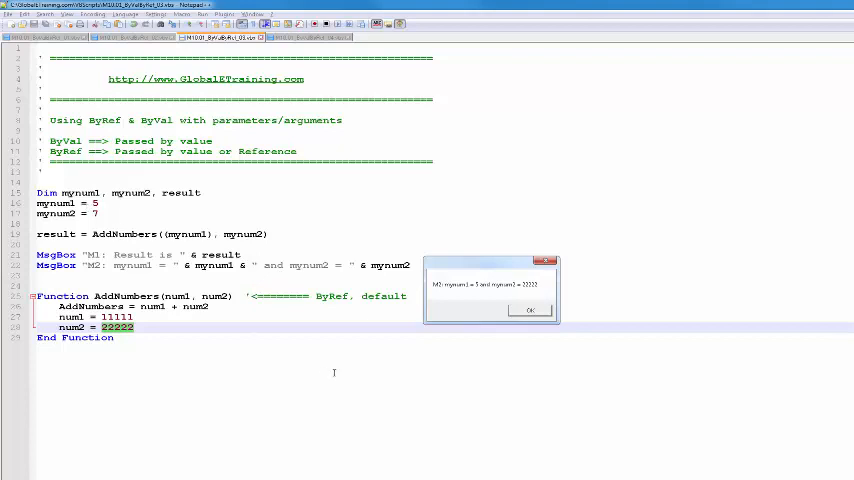
Step: Dismiss the result messages after declaring num2 ByVal and rerunning AddNumbers
click(530, 310)
text( ByVal)
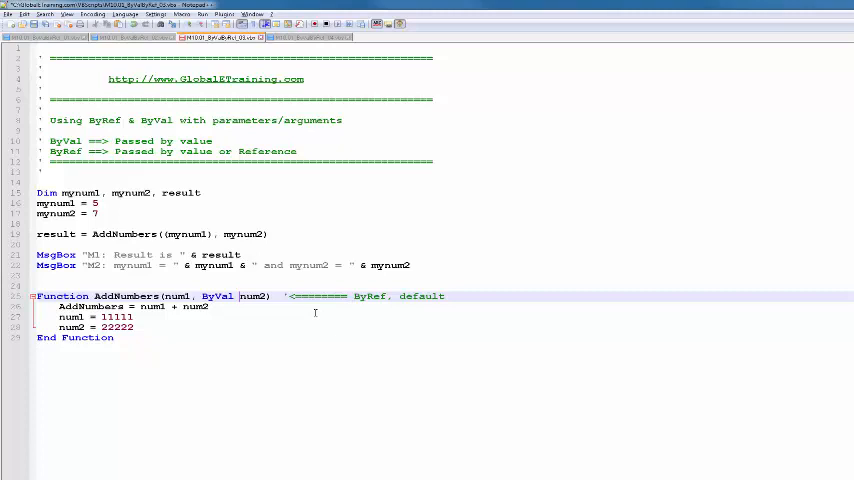
mouse_move(604, 160)
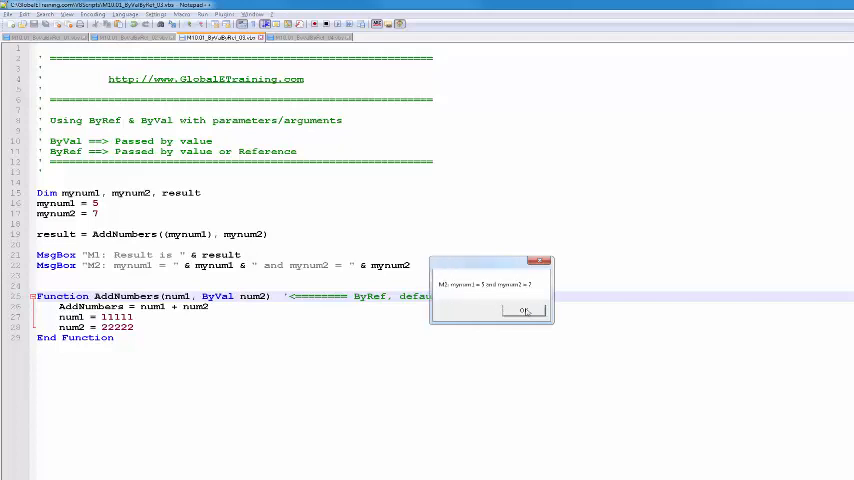
click(524, 310)
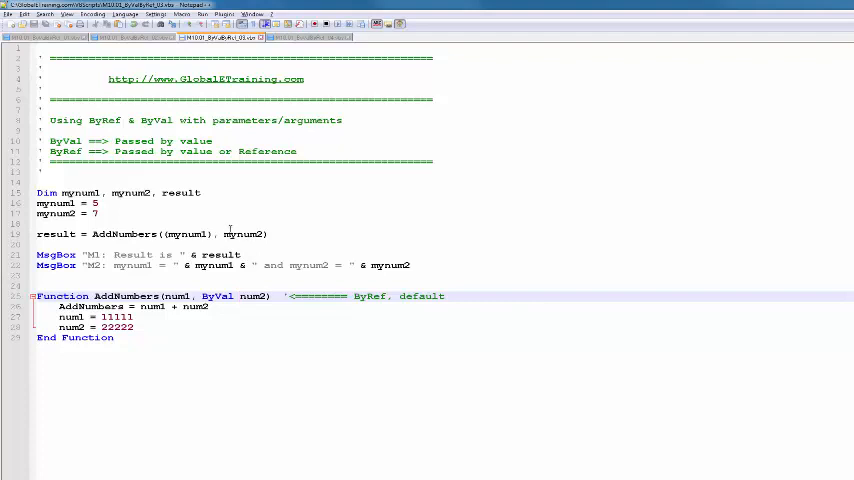
double_click(216, 296)
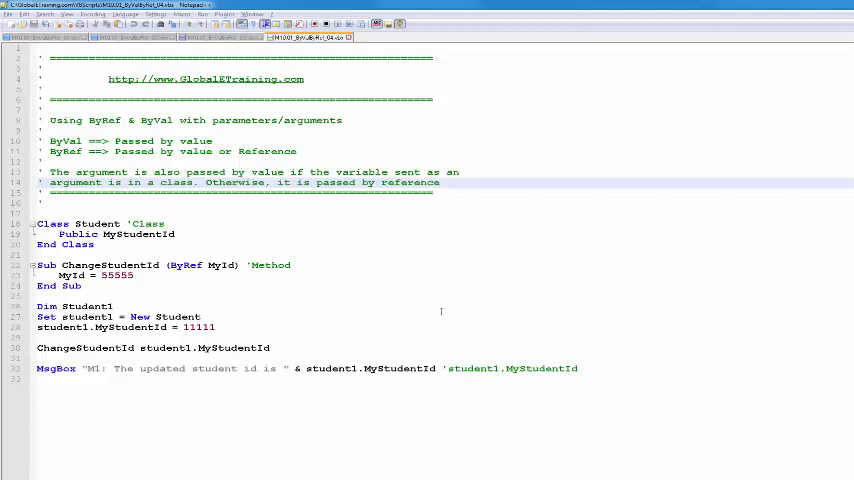
mouse_move(276, 216)
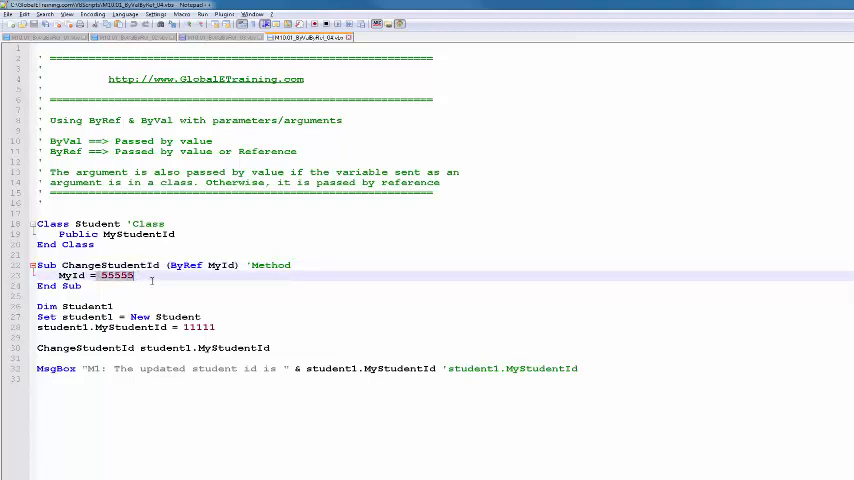
click(124, 328)
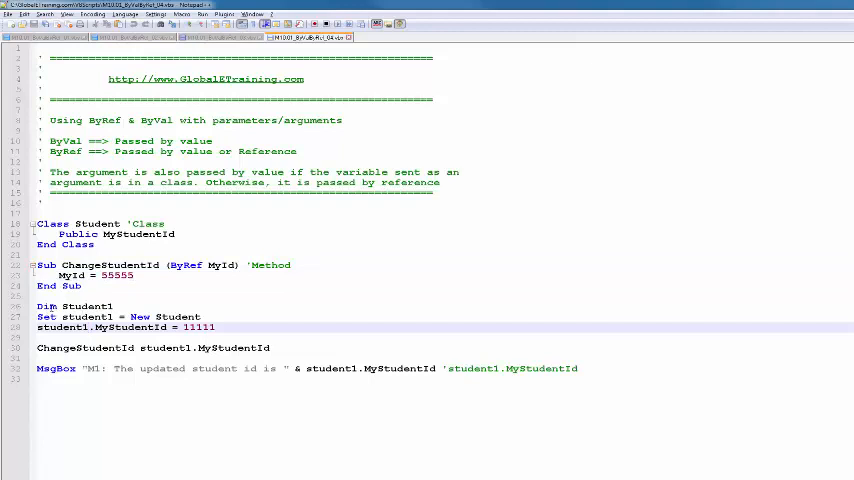
double_click(88, 304)
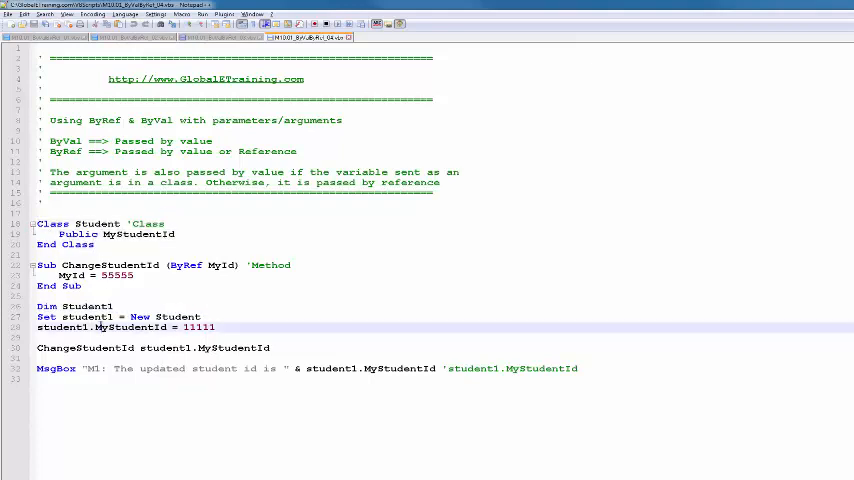
double_click(90, 316)
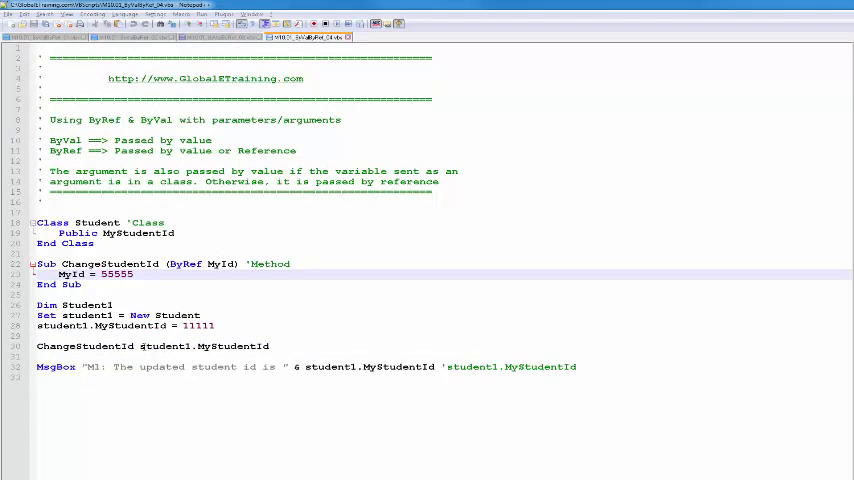
double_click(204, 346)
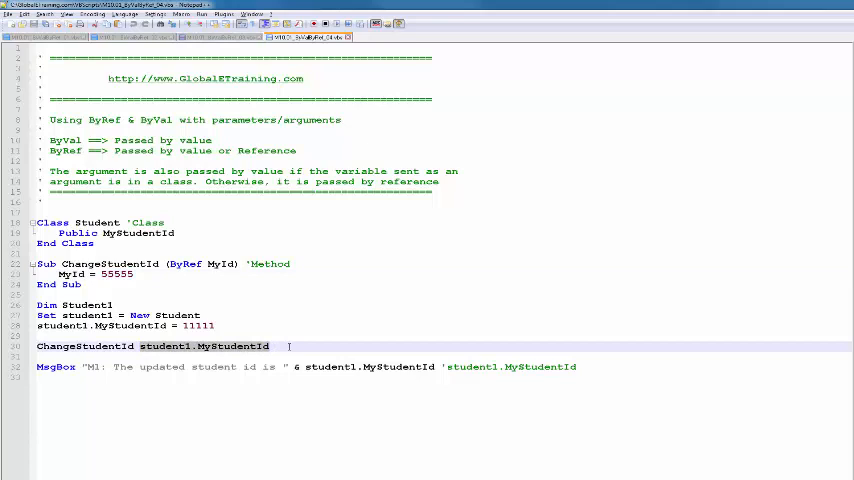
mouse_move(234, 326)
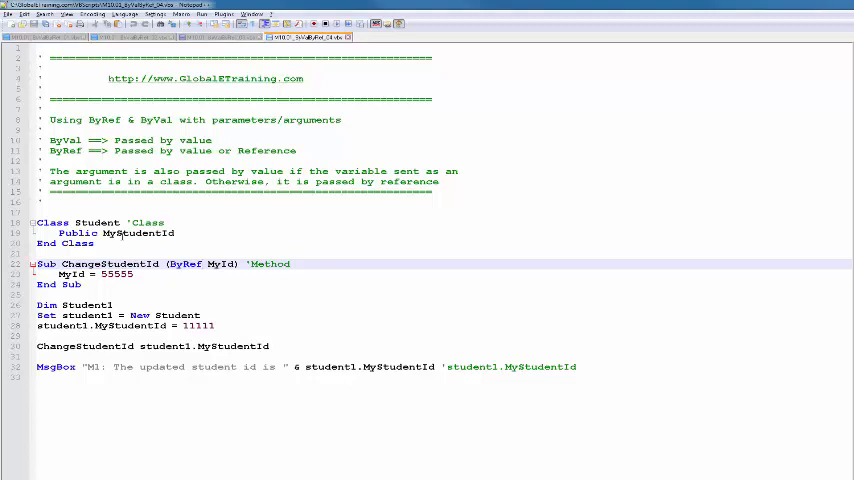
double_click(136, 232)
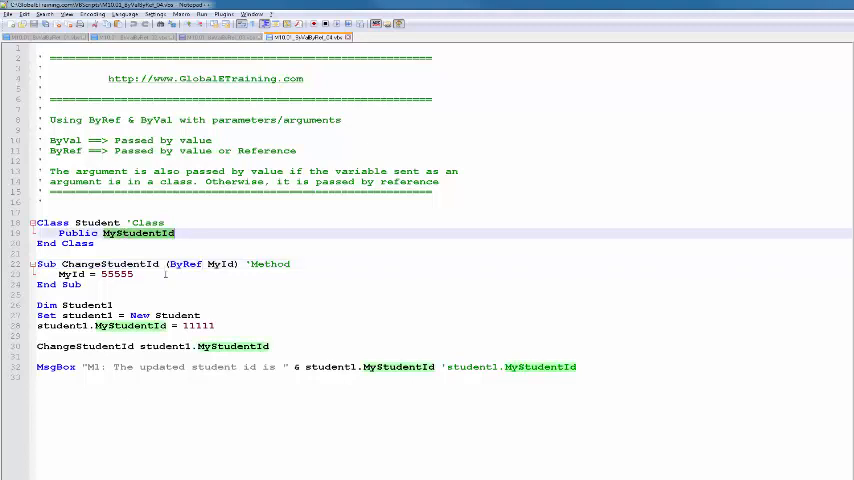